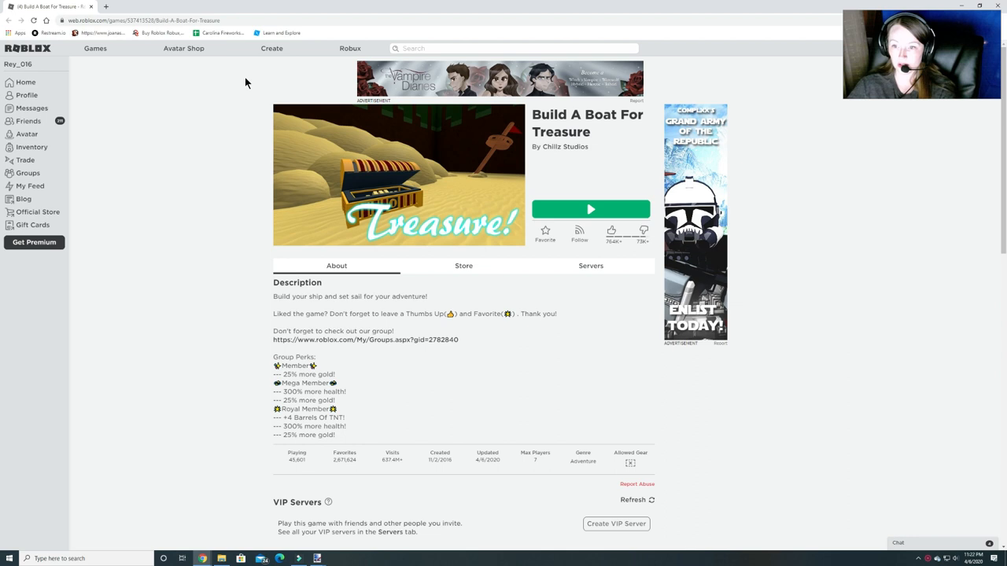
pyautogui.moveTo(563, 229)
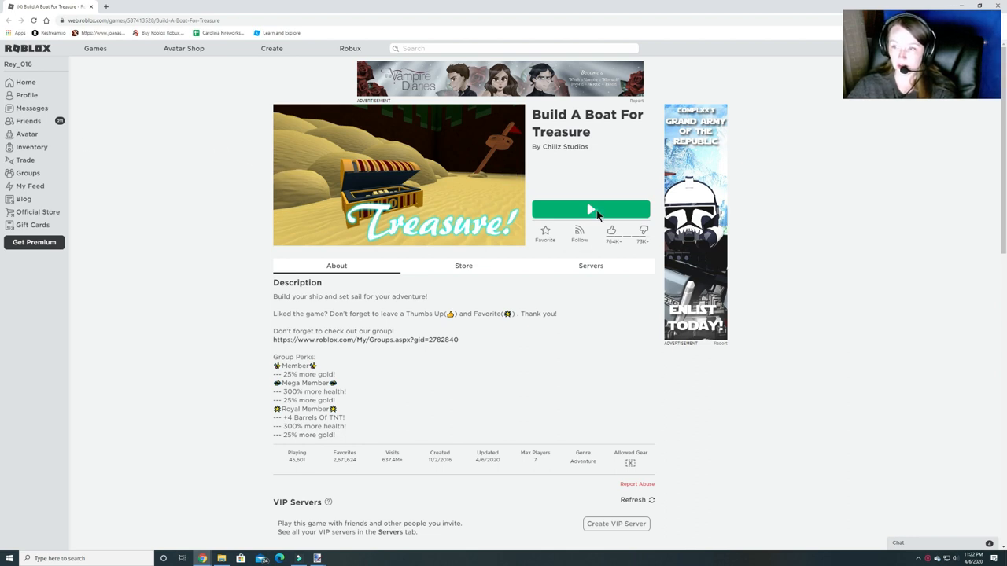
# Join Build A Boat For Treasure via the green Play button and reach the dragon egg quest offer.
pyautogui.click(591, 207)
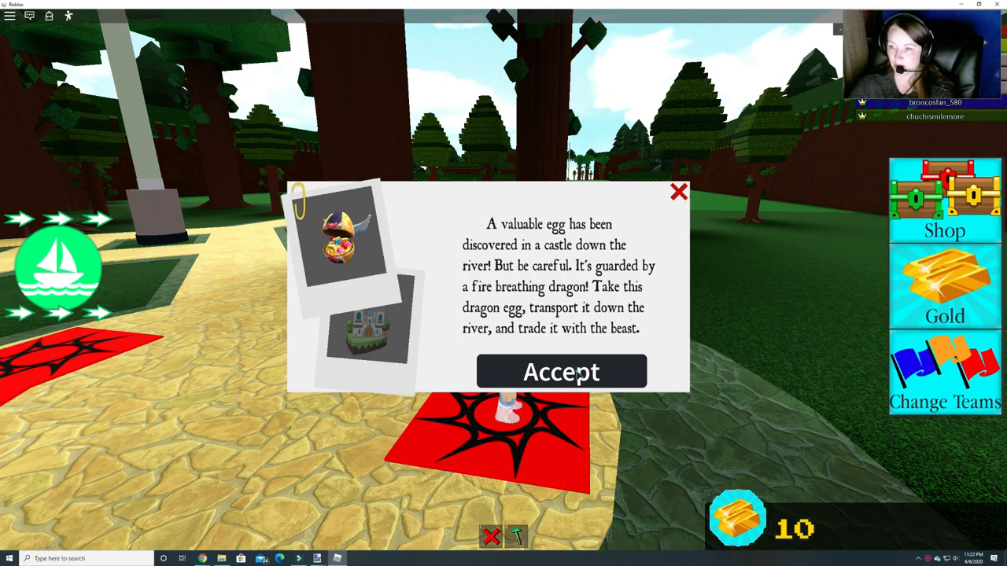
pyautogui.click(560, 371)
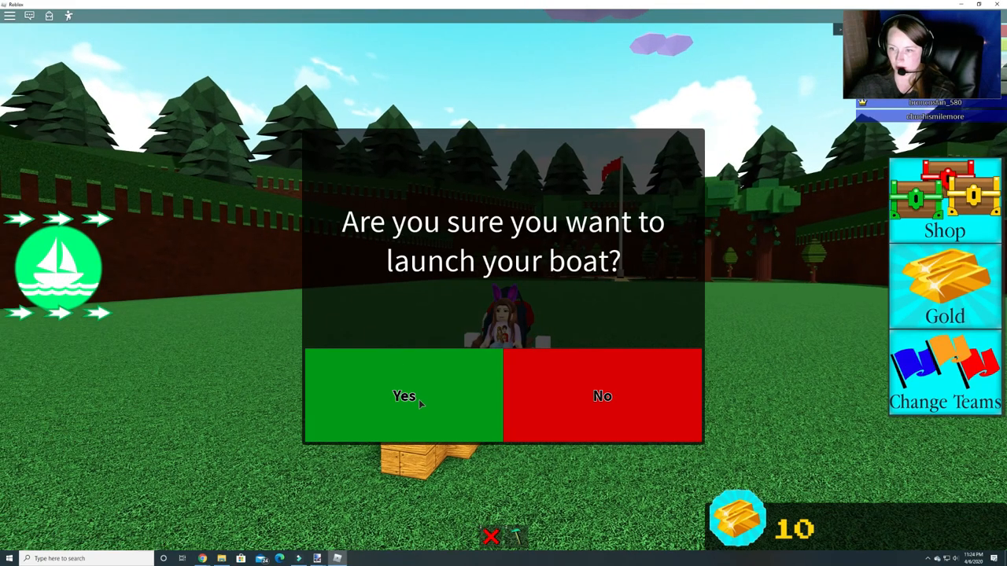
# Confirm Yes to launch the wooden boat onto the river with the character aboard.
pyautogui.click(402, 396)
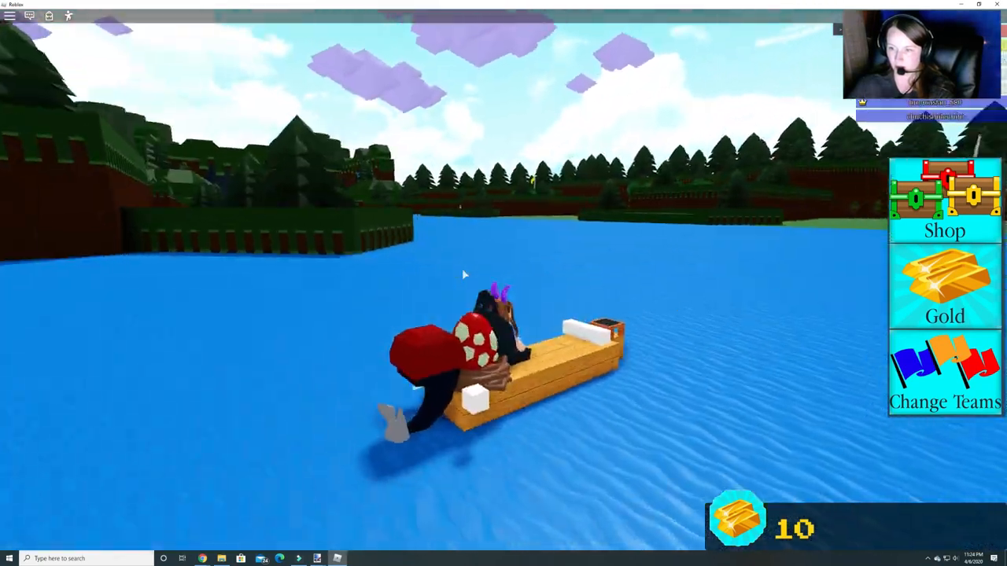